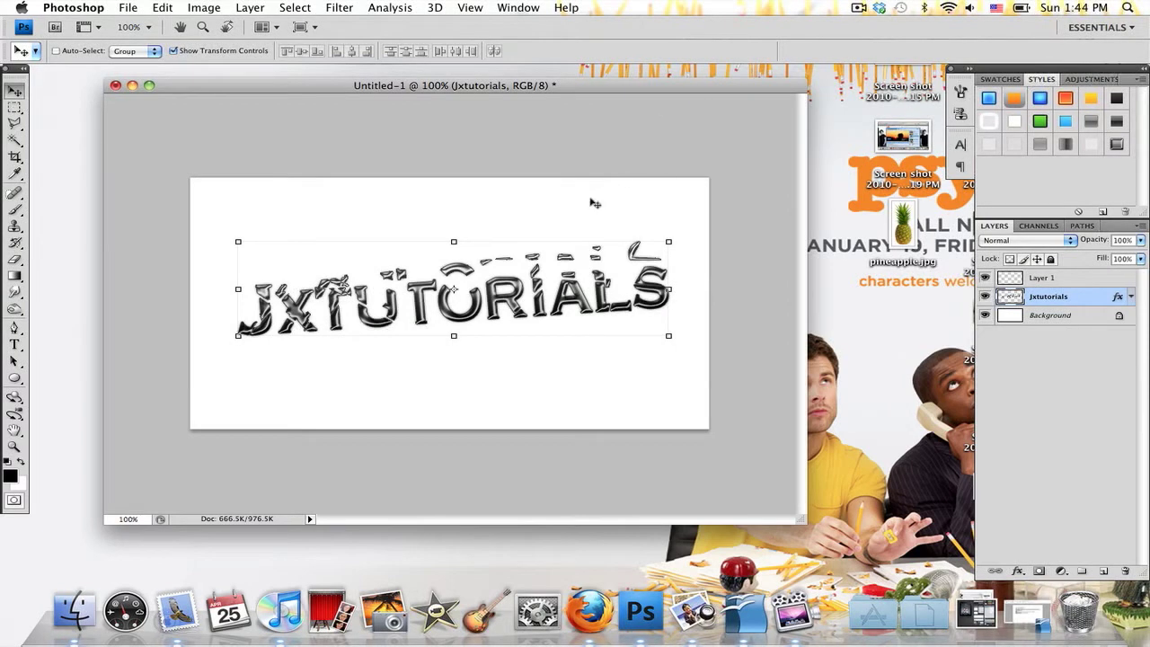
mouse_move(410, 184)
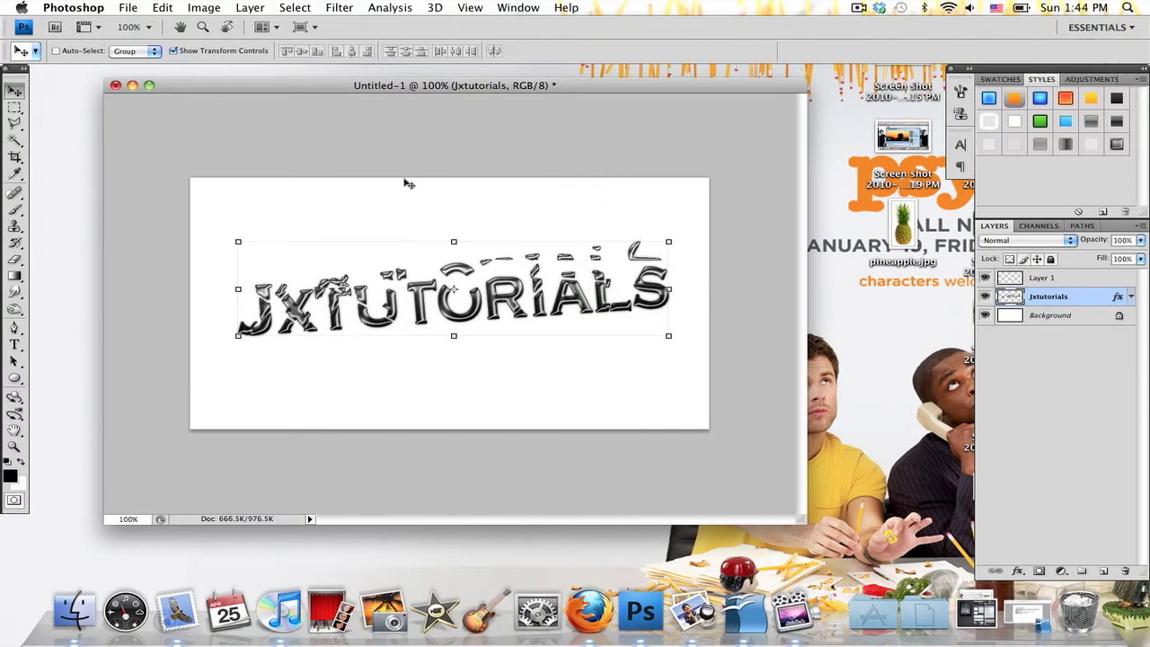
Step: Create a new 650 × 350 px white document at 72 ppi
left_click(128, 7)
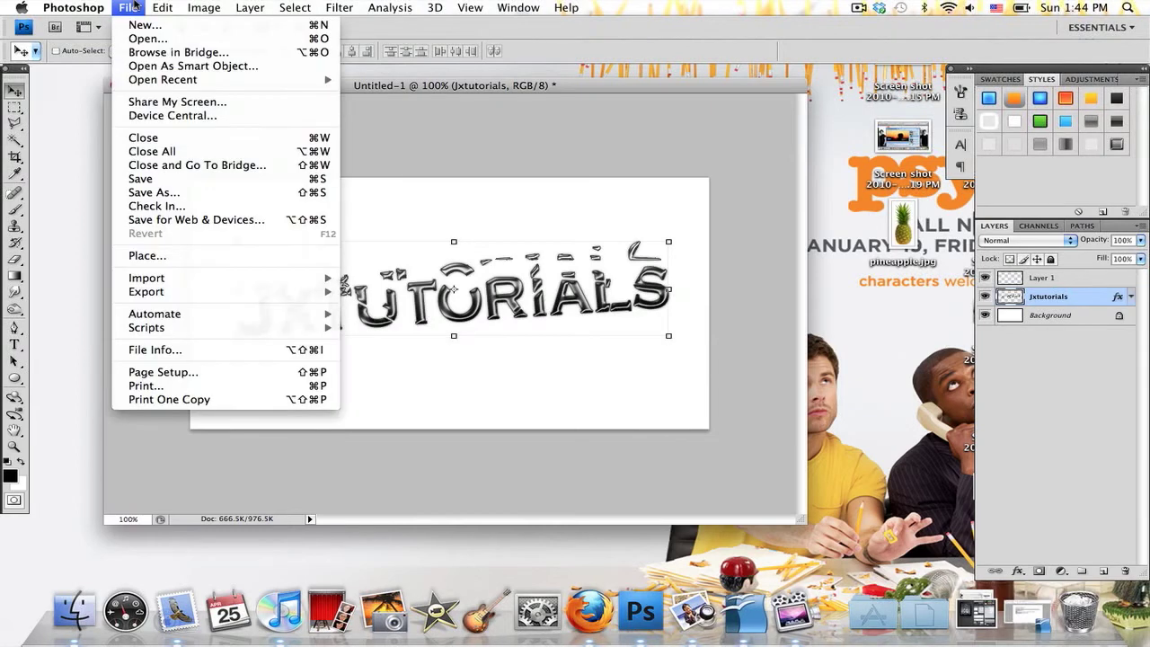
left_click(143, 25)
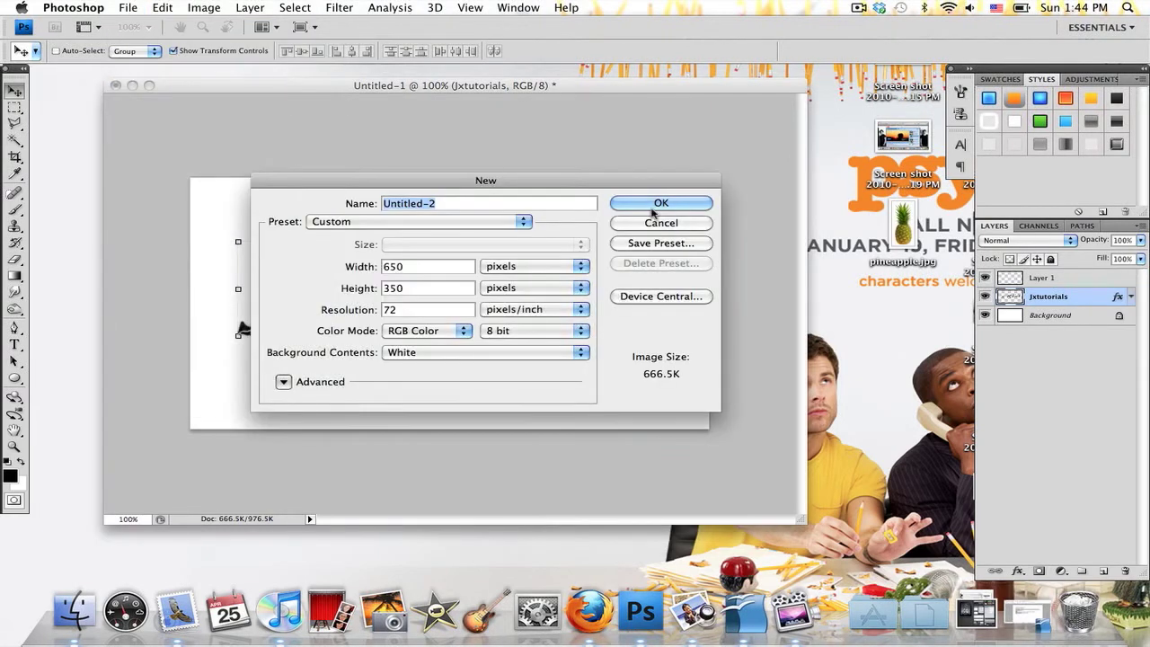
left_click(662, 201)
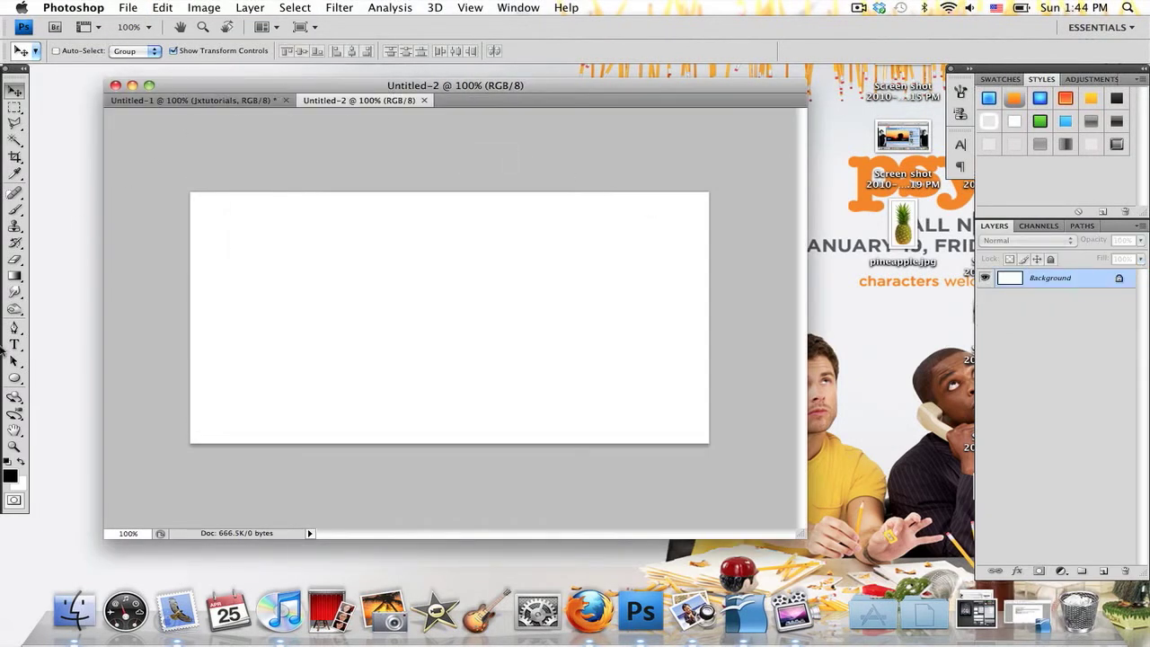
mouse_move(14, 346)
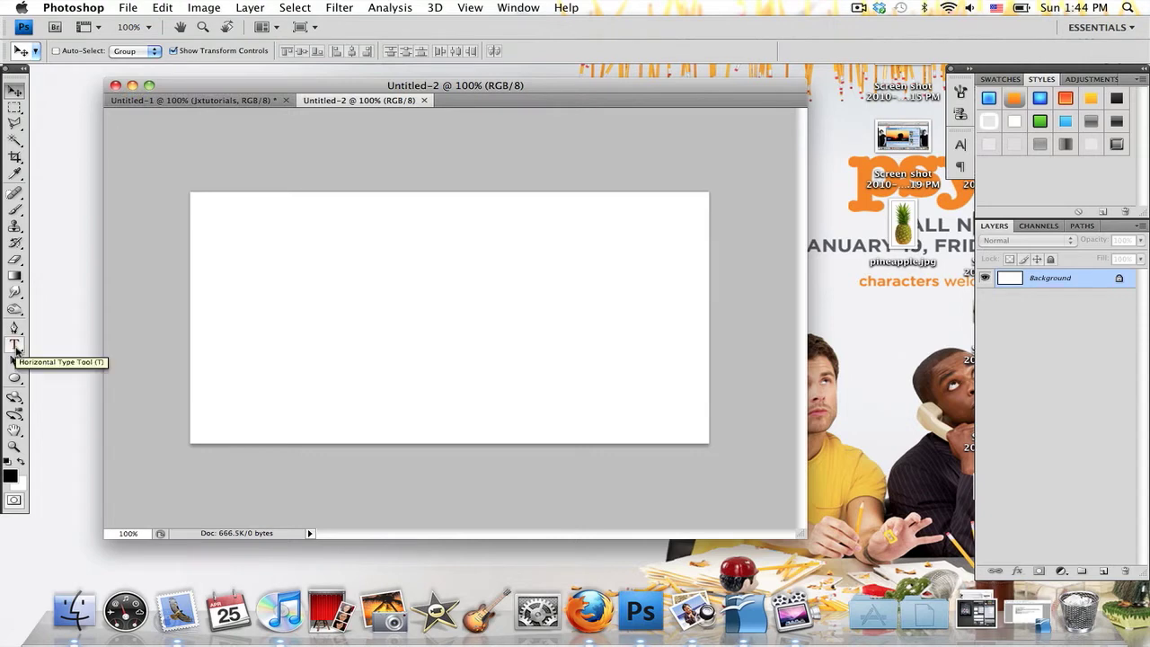
Step: Add a Copperplate type layer reading JXTUTORIALS across the canvas
left_click(14, 345)
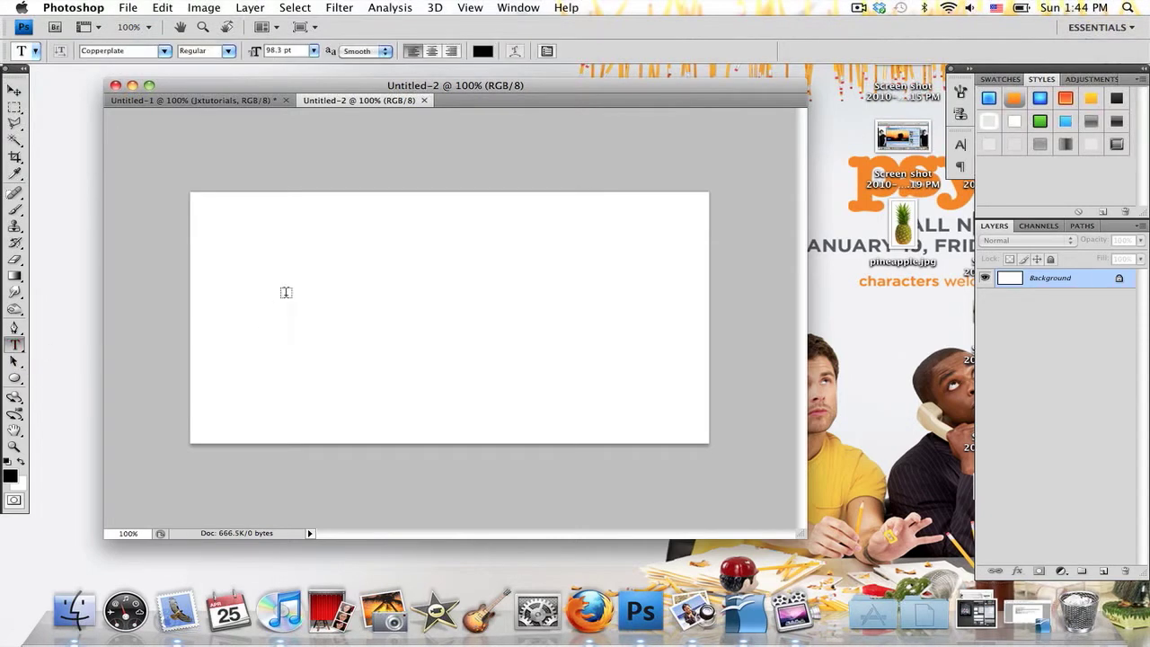
left_click(291, 292)
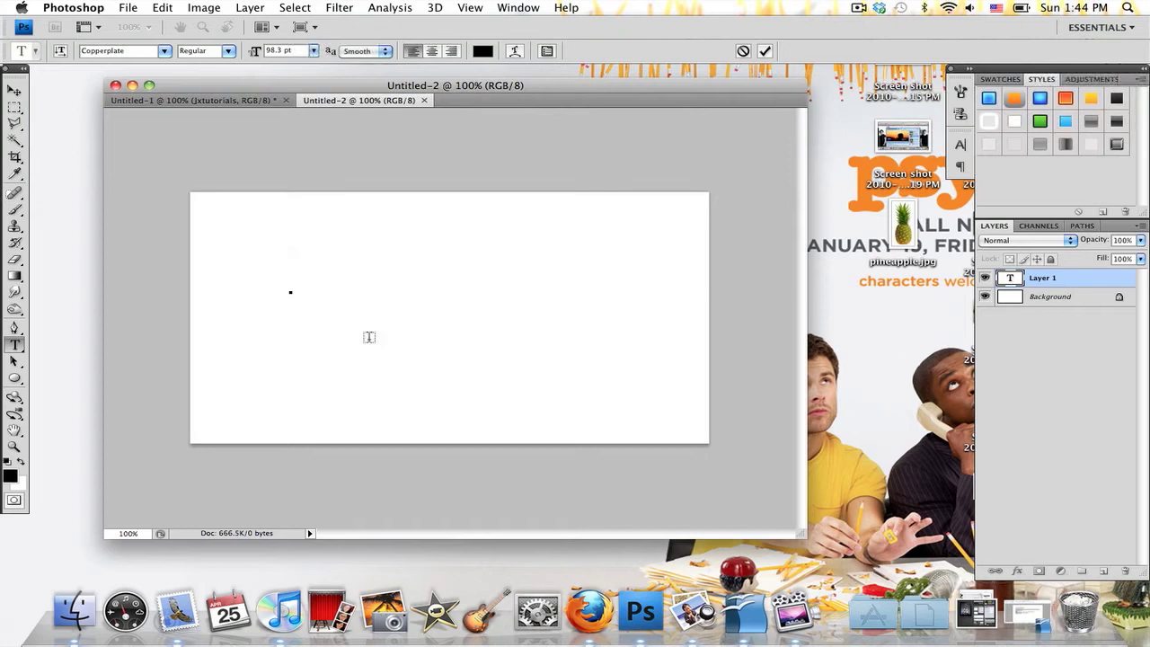
mouse_move(372, 341)
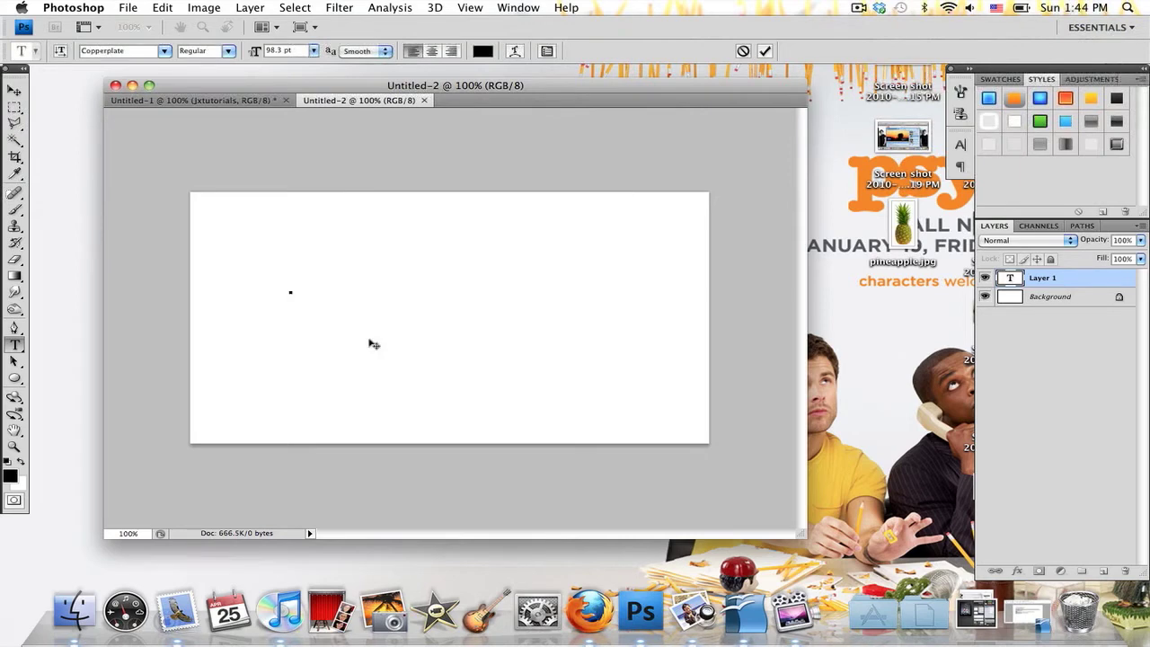
left_click(291, 291)
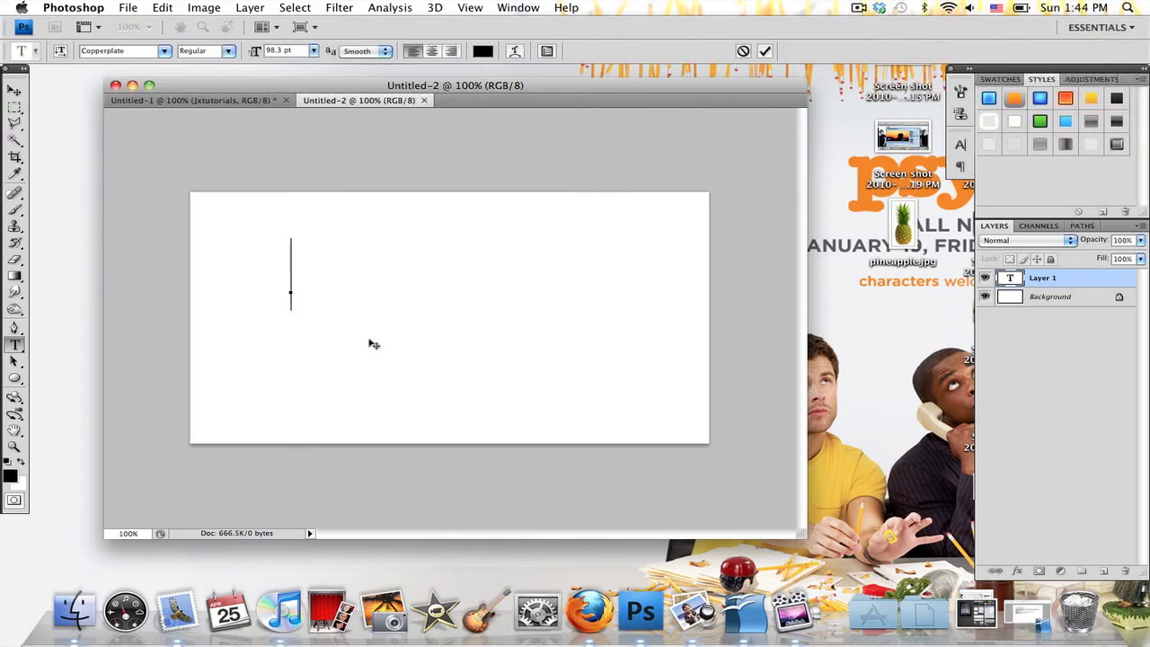
type("JX")
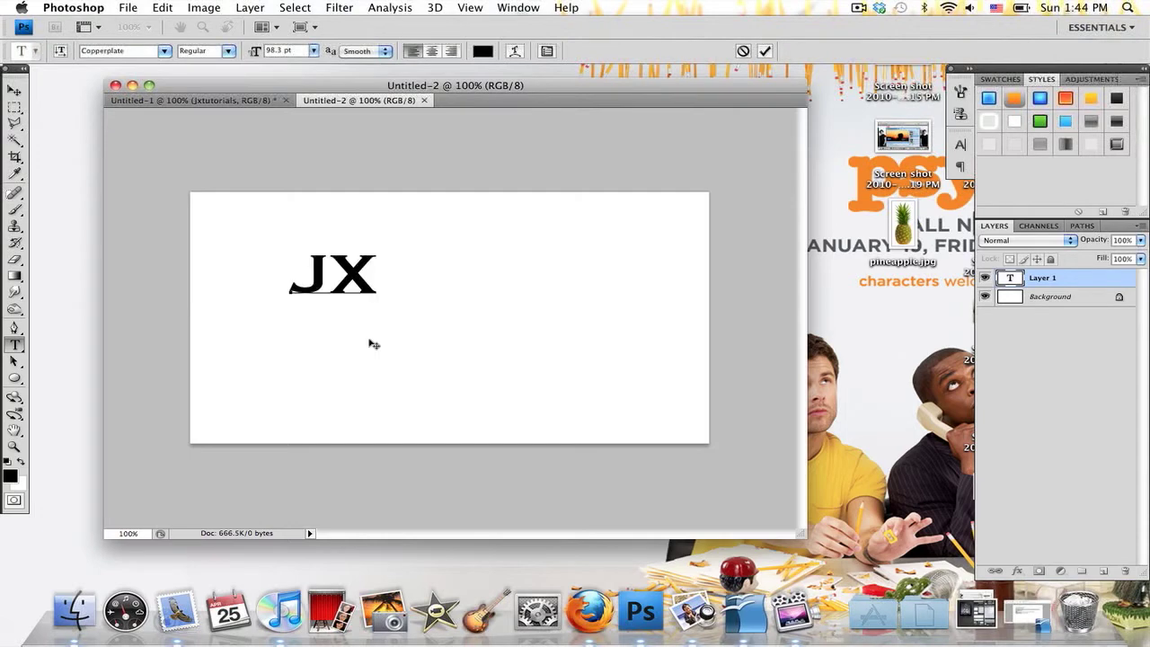
type("TUTORIALS")
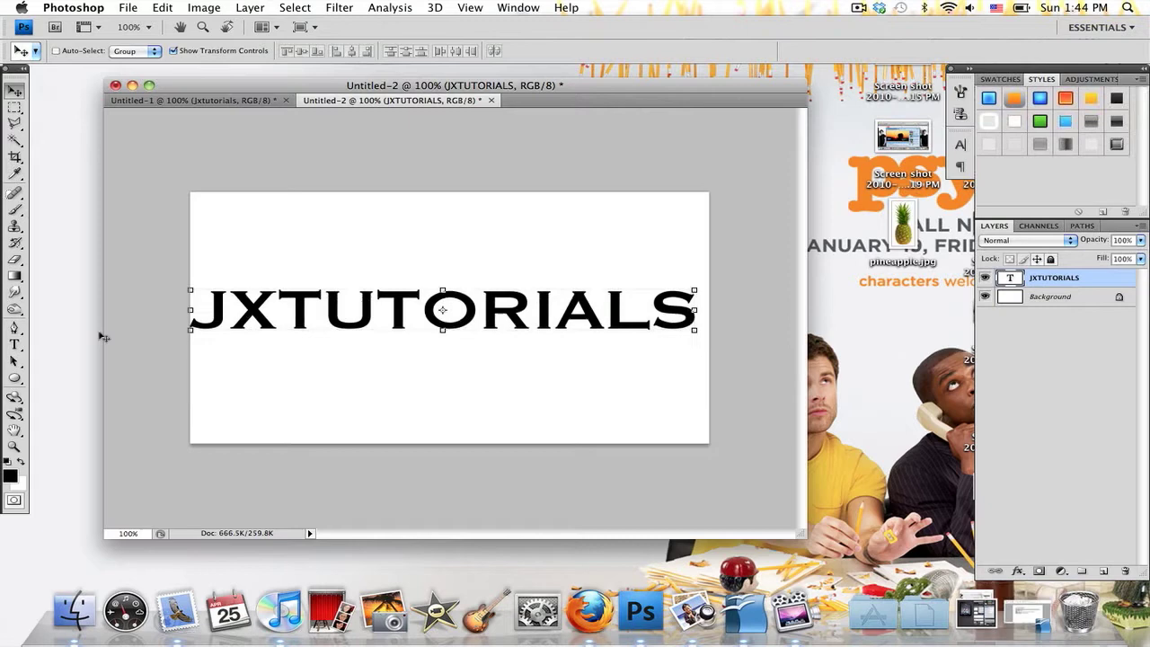
Step: Select the JXTUTORIALS lettering, stretch it taller and commit the new size
left_click(14, 343)
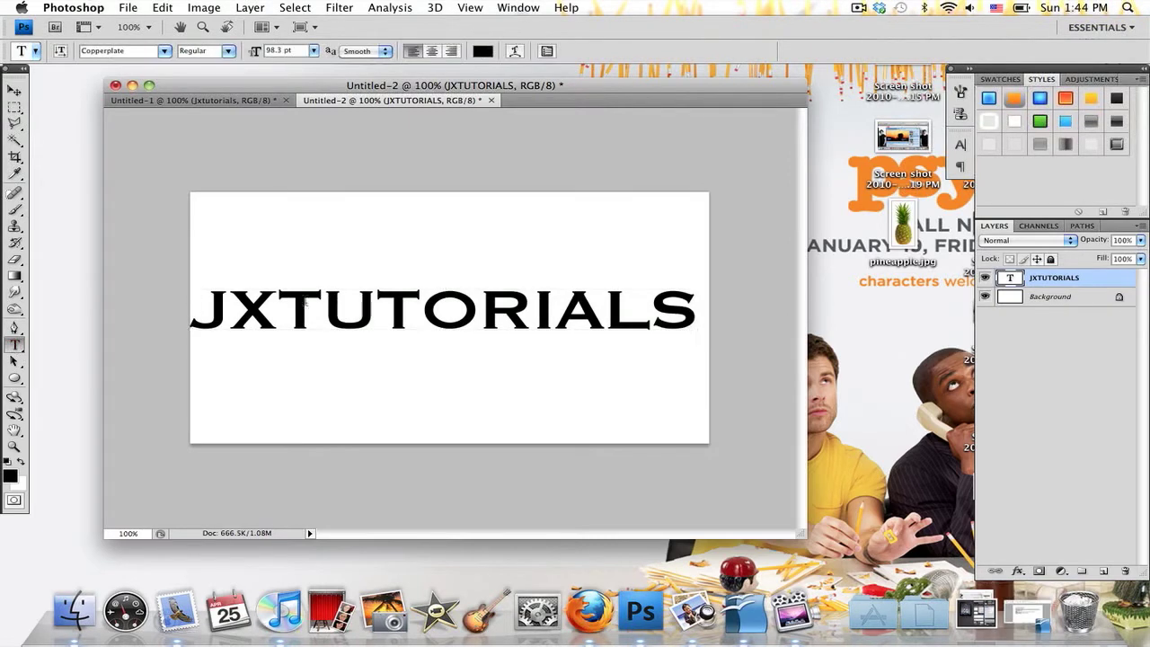
triple_click(440, 310)
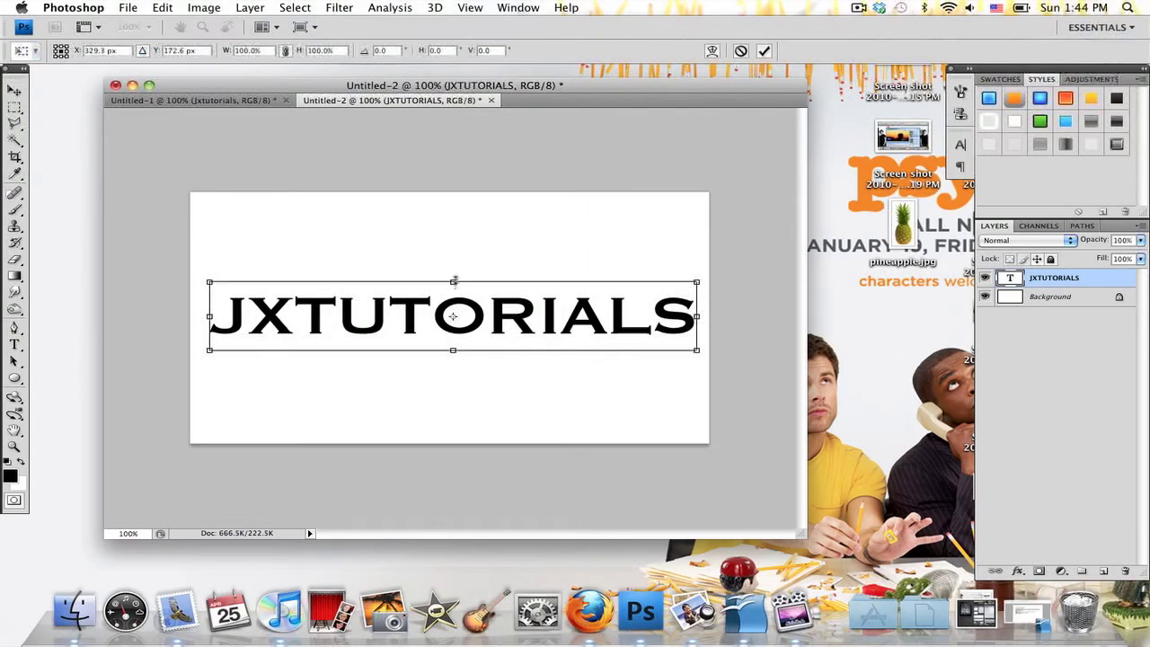
left_click_drag(453, 280, 453, 263)
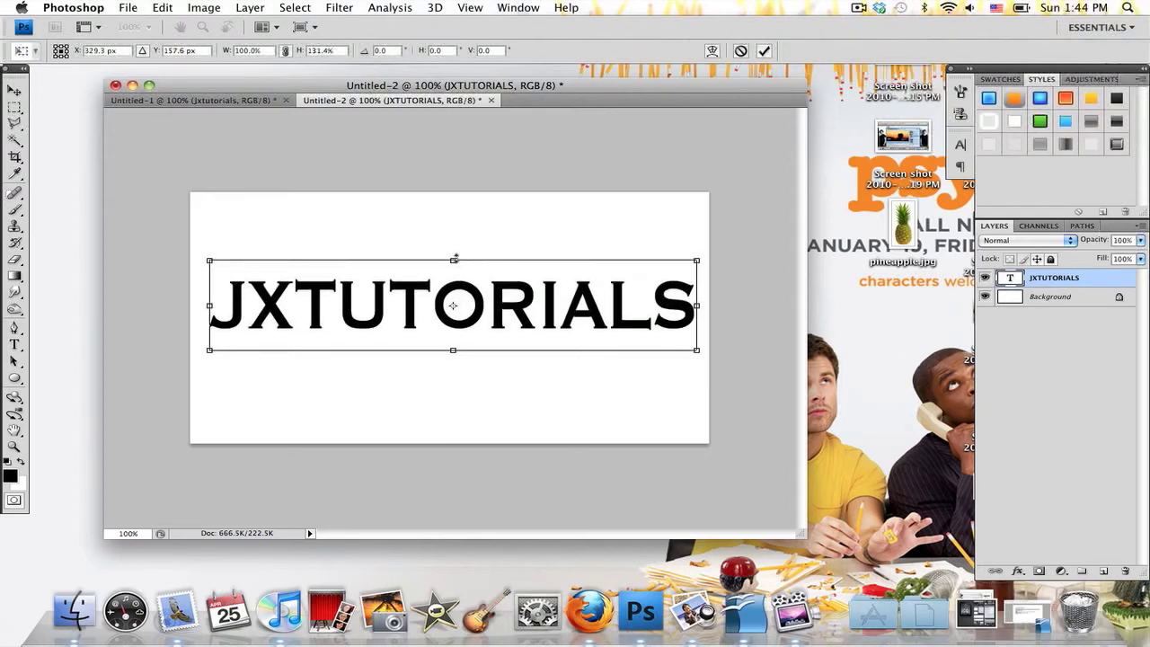
left_click(766, 50)
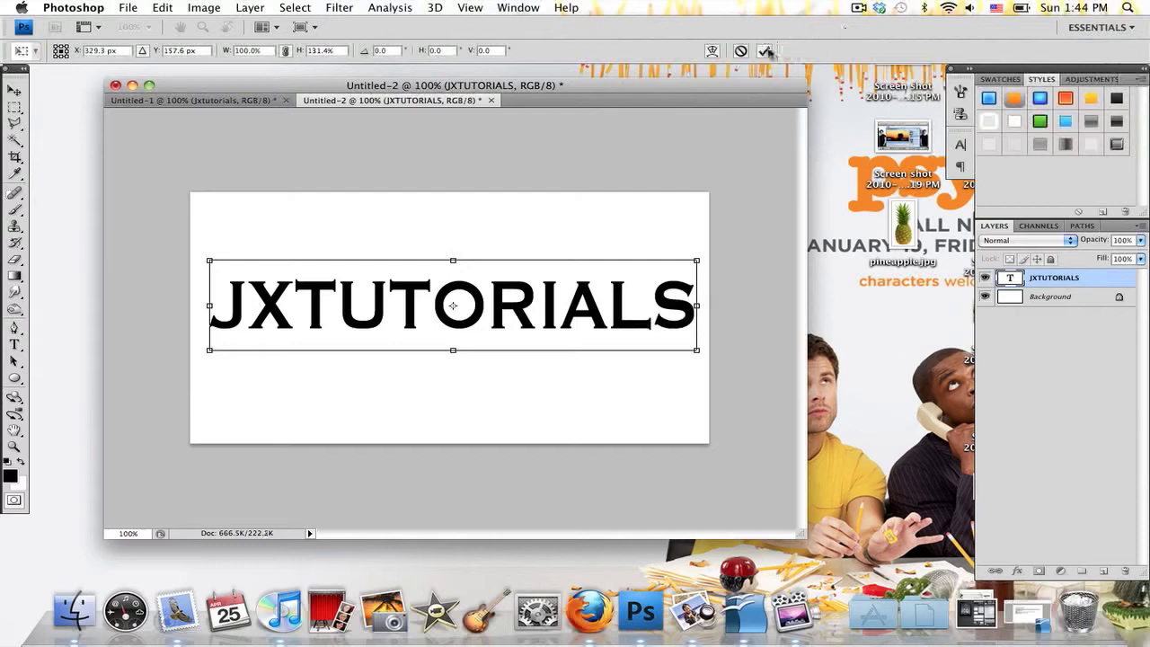
mouse_move(766, 50)
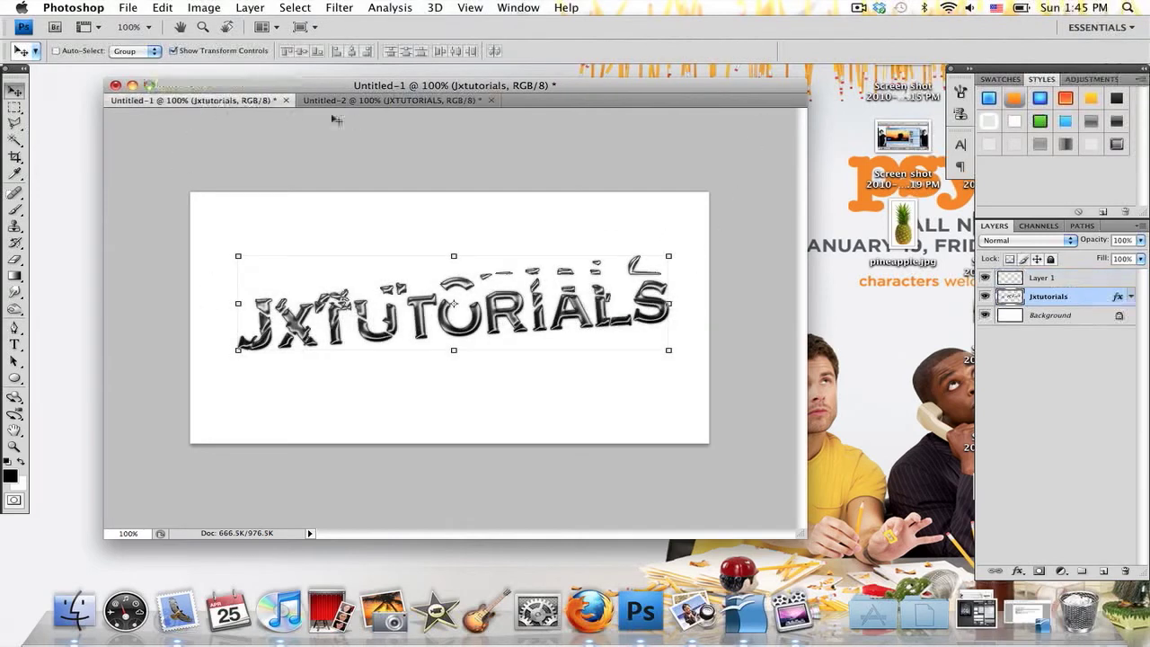
Step: Return to the new document and bring up the text layer's style settings
left_click(392, 101)
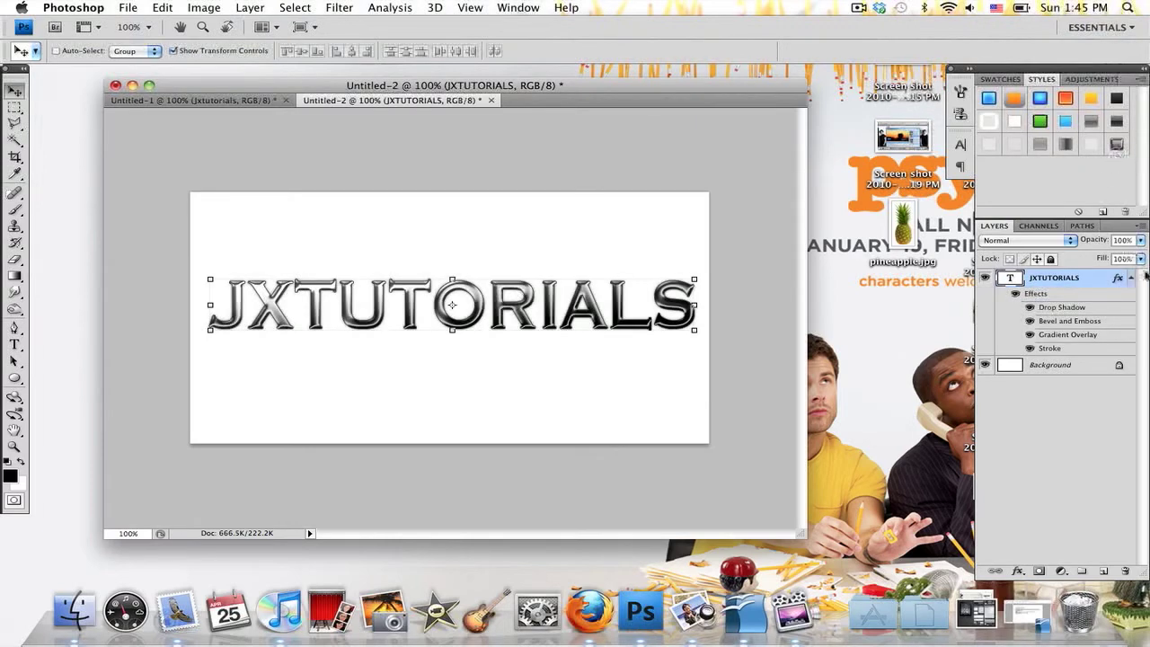
left_click(1104, 277)
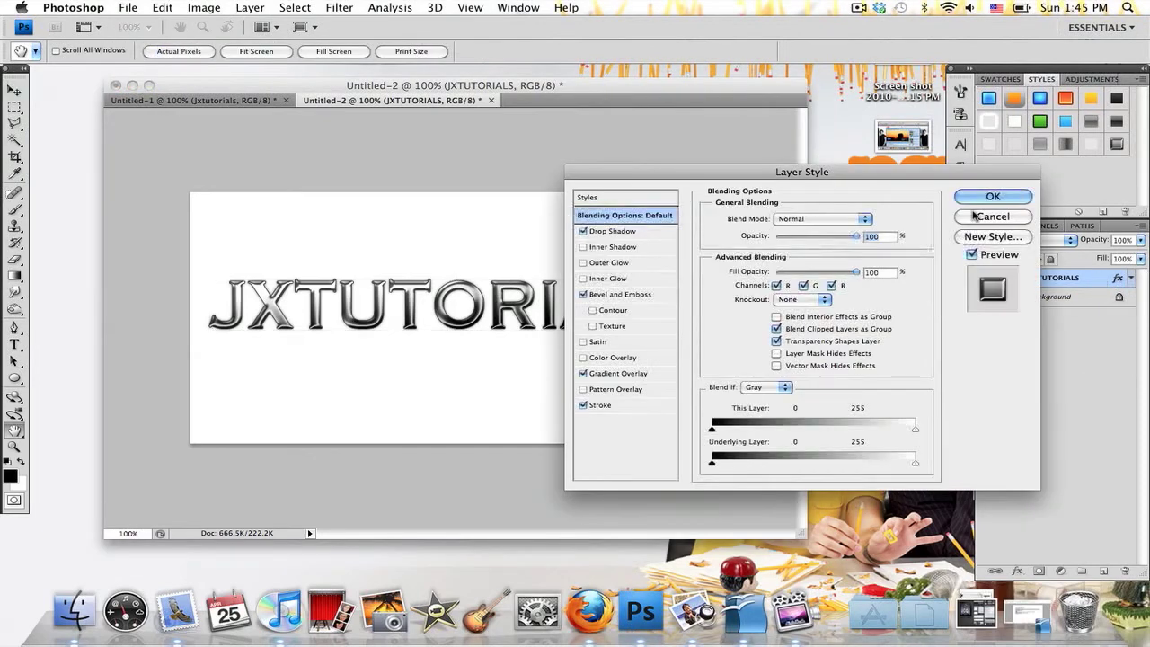
Step: Review the drop shadow, then show the Bevel and Emboss settings (inner bevel, 5 px)
left_click_drag(802, 173, 777, 156)
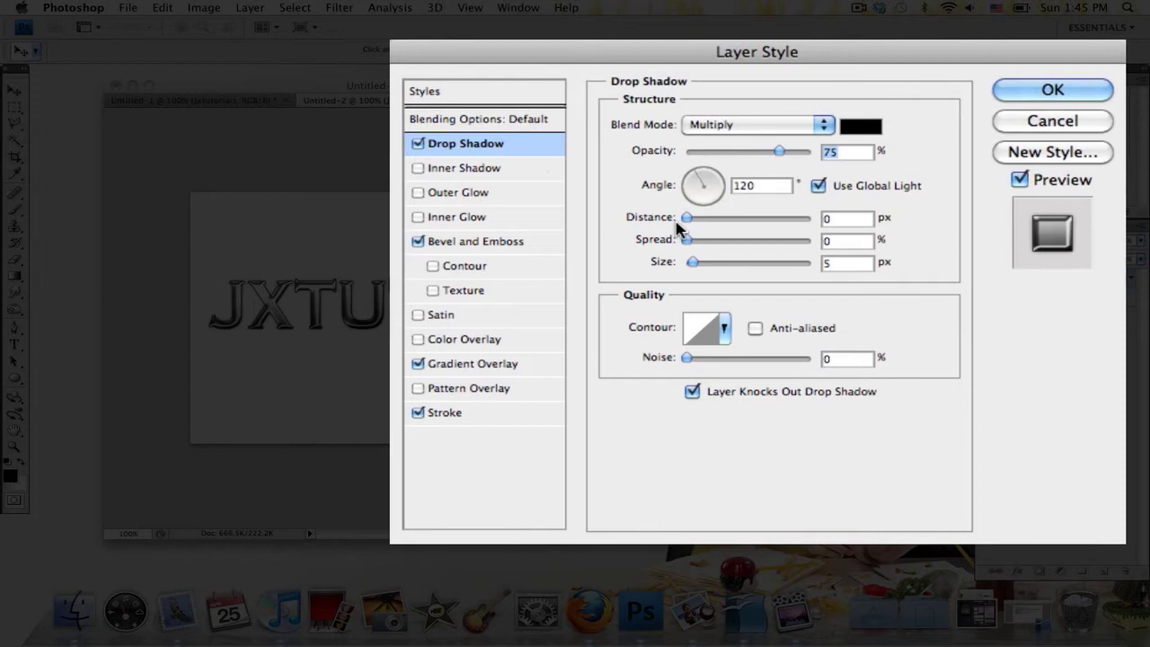
mouse_move(771, 245)
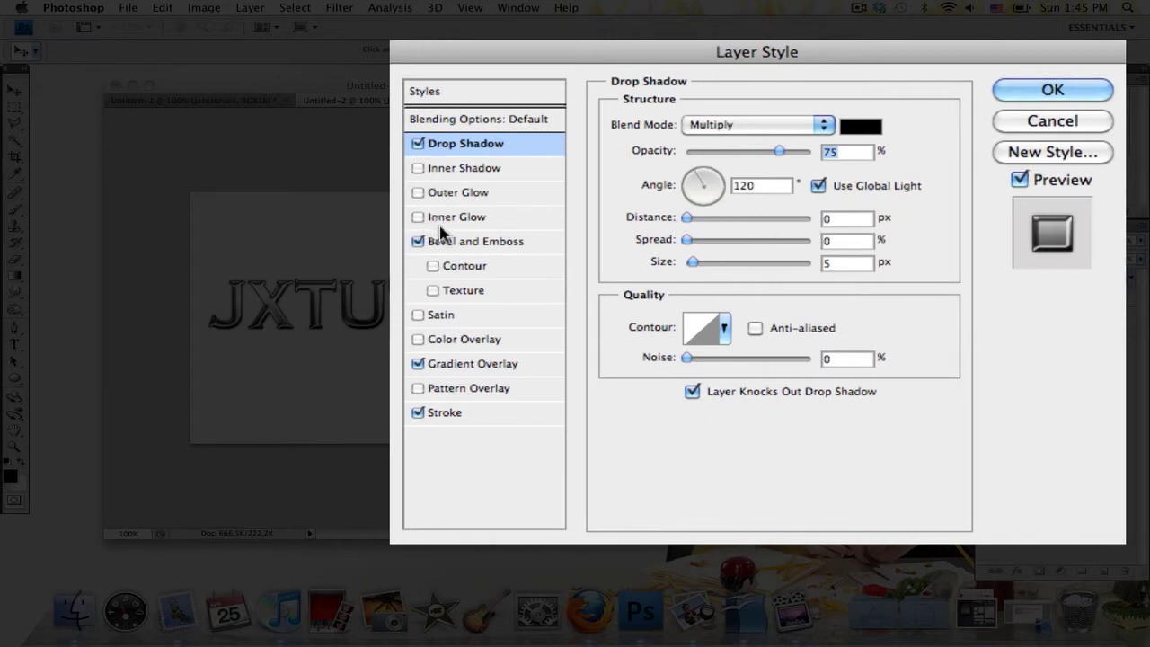
left_click(478, 241)
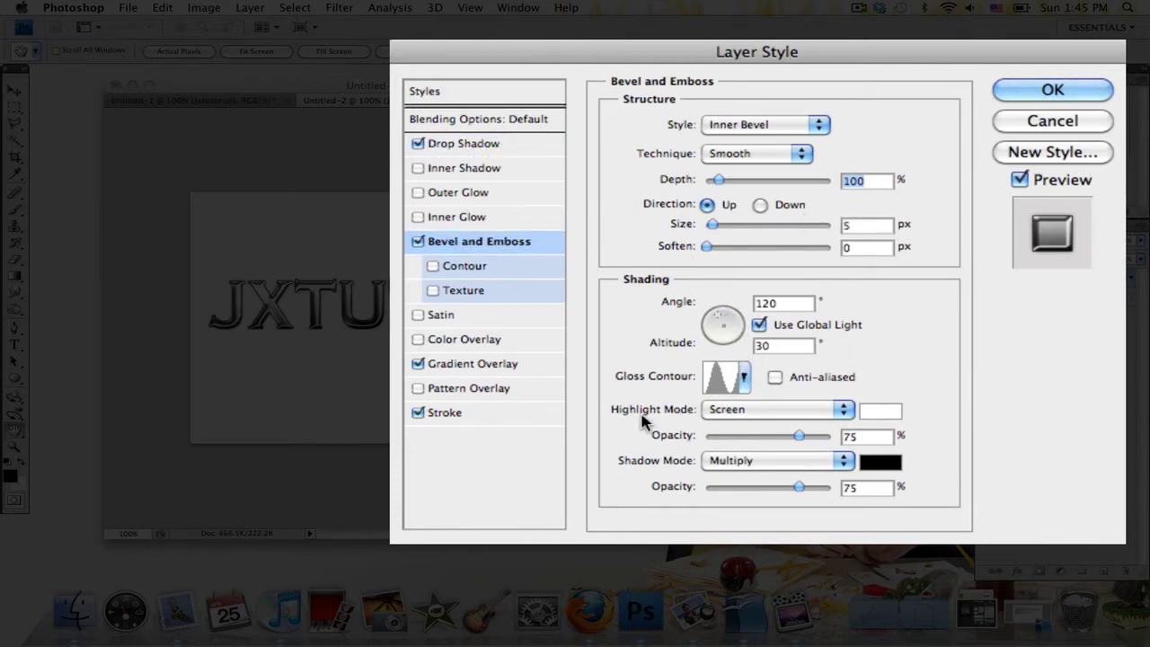
Step: Bring up the gloss contour presets for the bevel and emboss
left_click(745, 377)
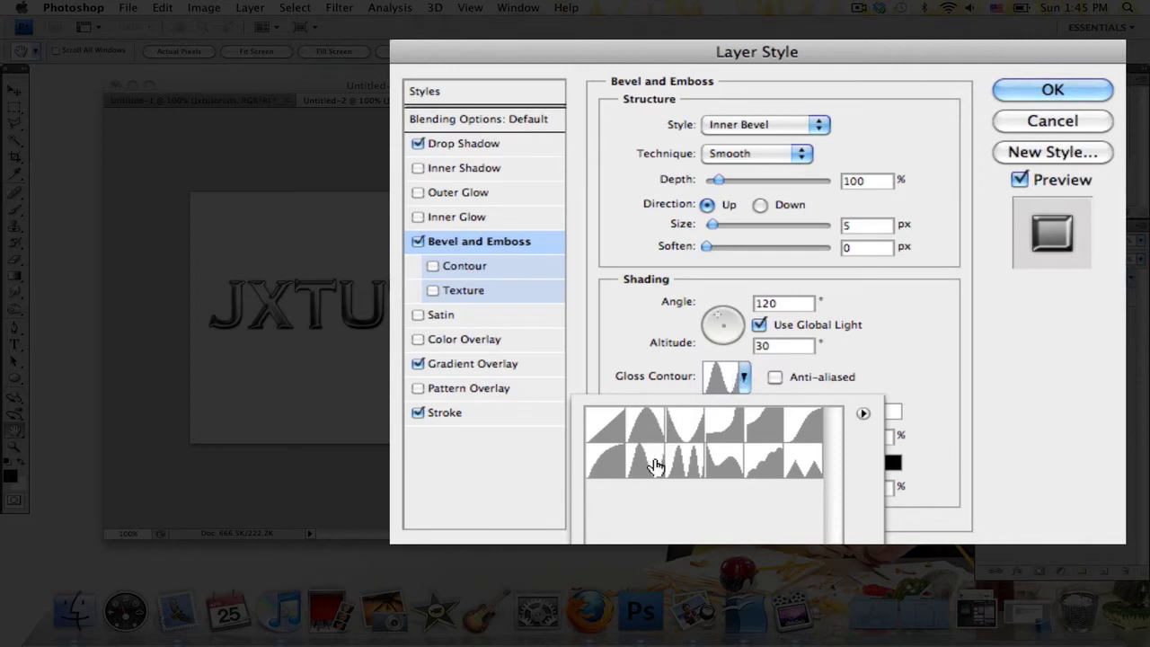
mouse_move(626, 433)
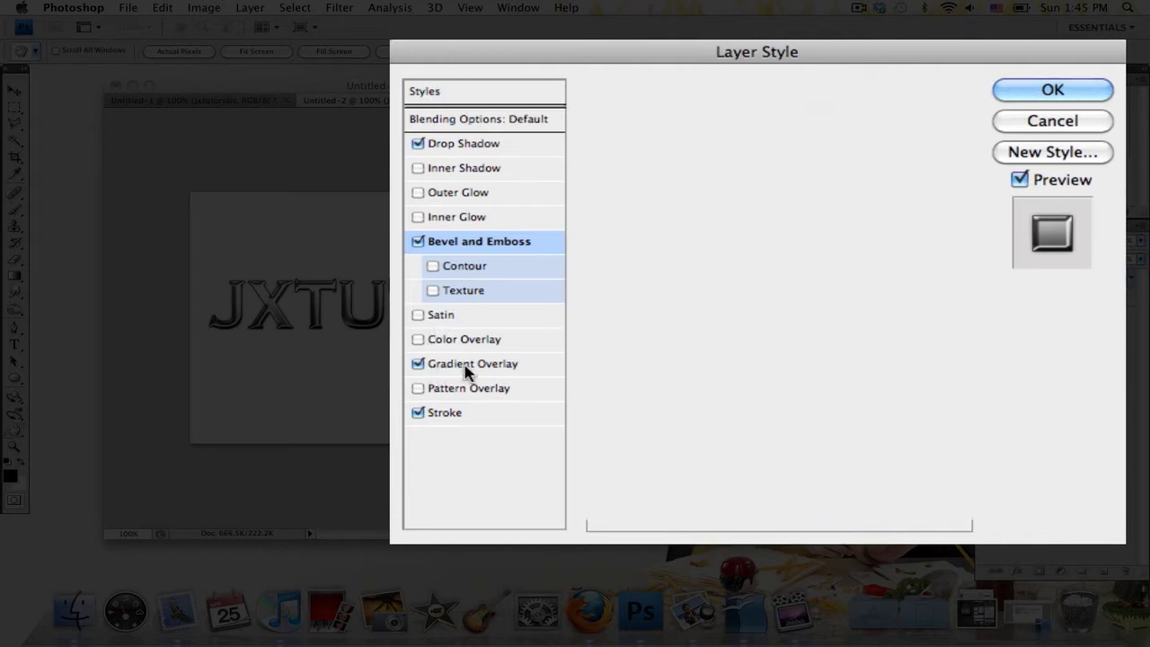
Step: Set the gradient overlay angle to 90°, then show the stroke settings
left_click(473, 363)
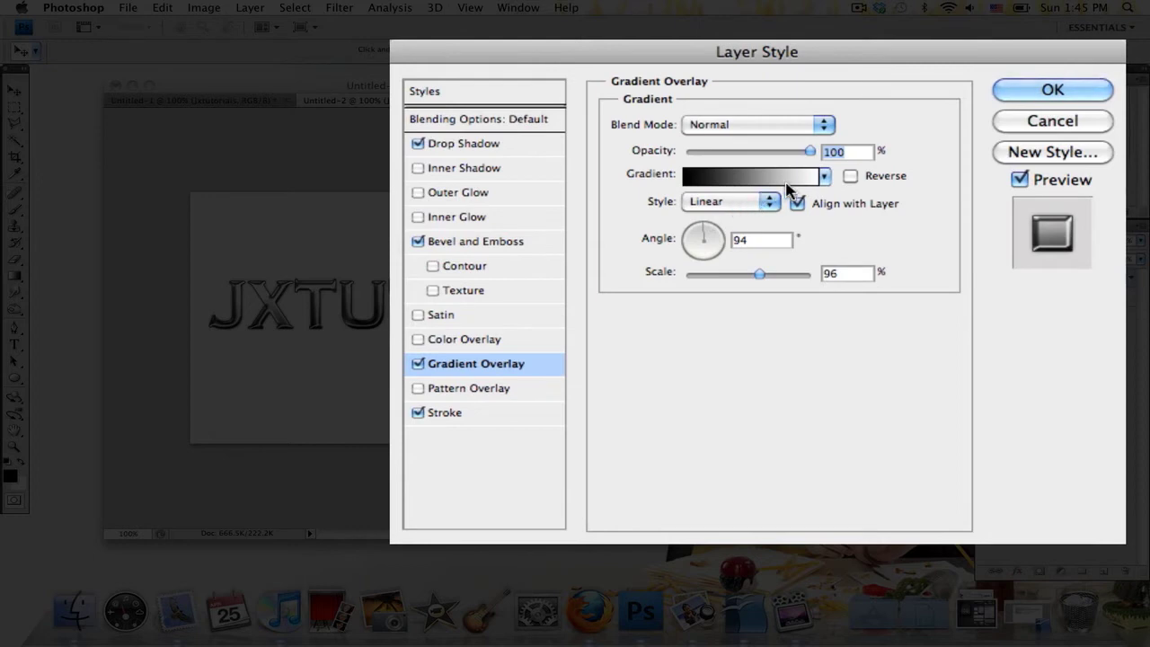
mouse_move(777, 187)
type("90")
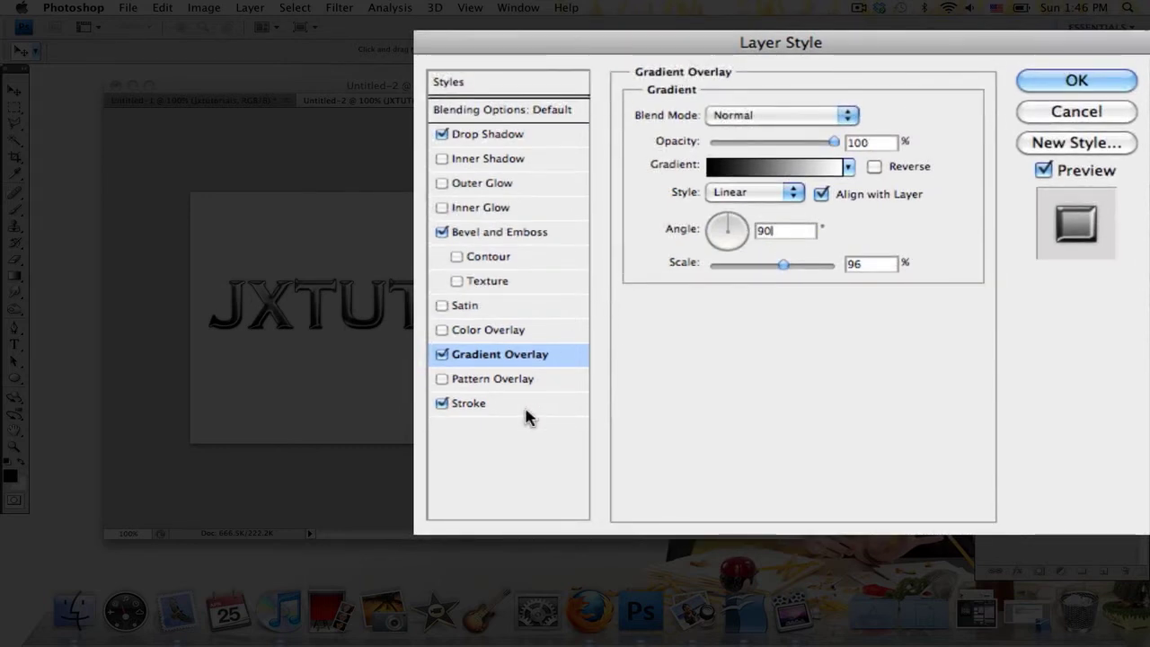
left_click(469, 402)
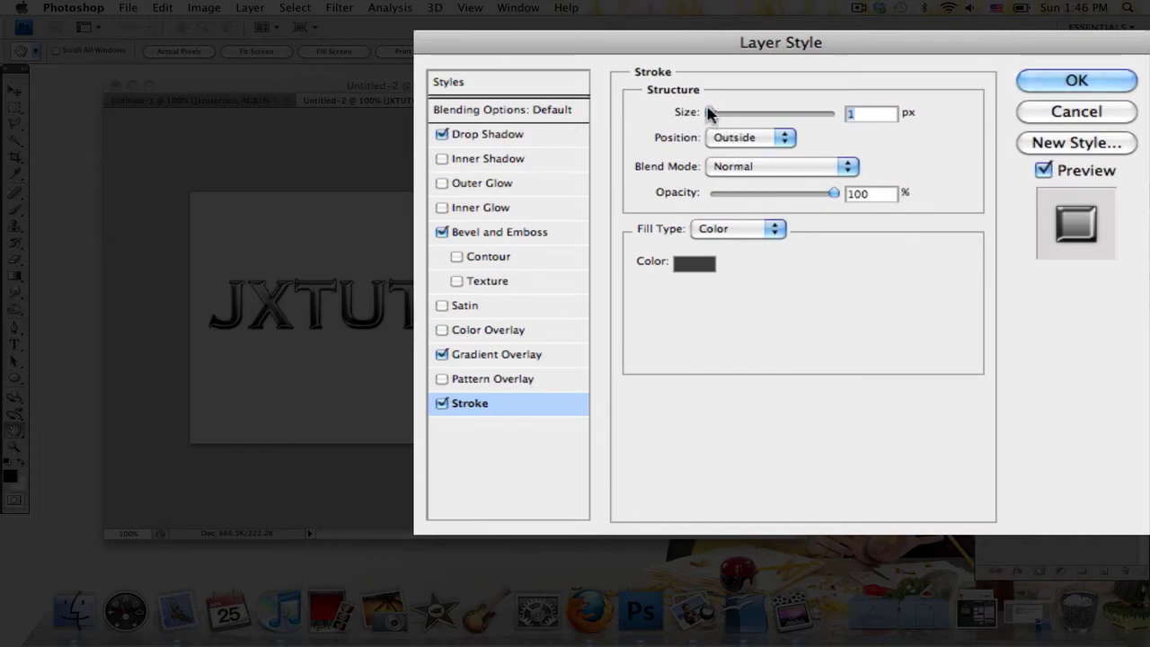
Step: Keep the #3b3b3b stroke colour and apply the finished metallic style to the text
left_click(694, 263)
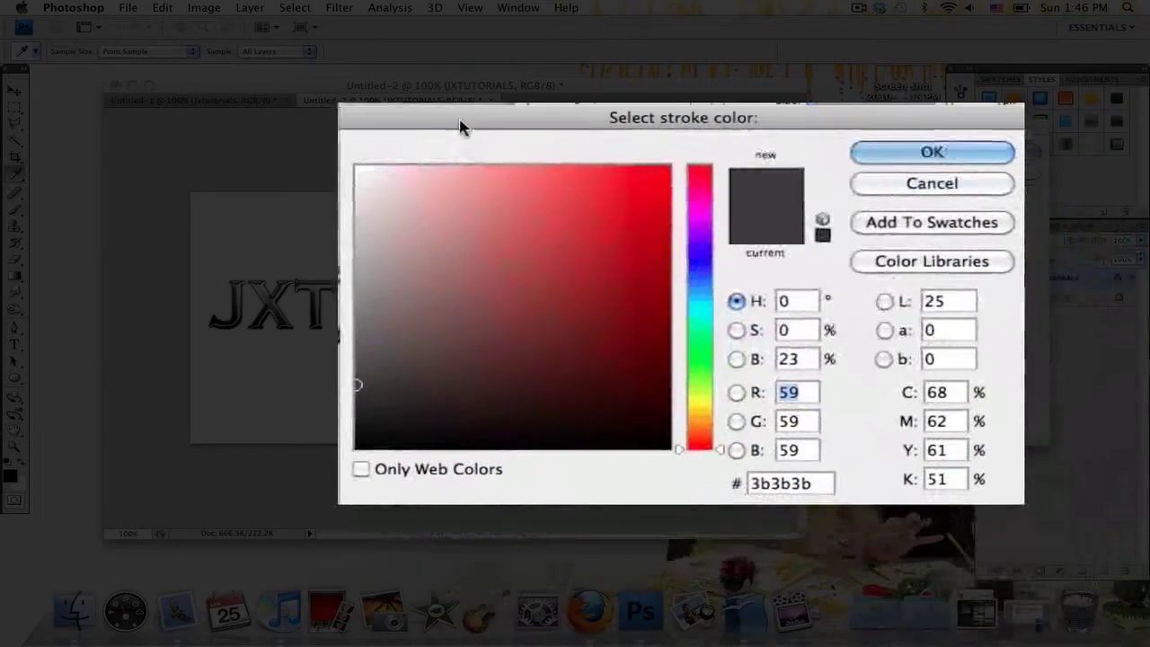
left_click_drag(459, 117, 667, 90)
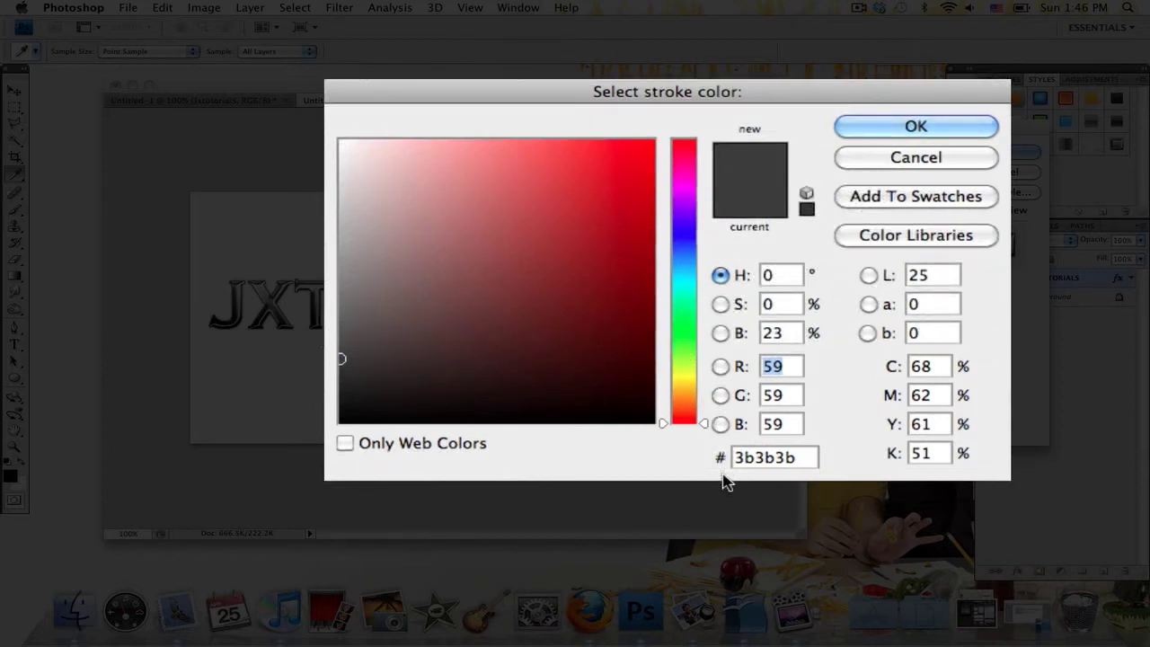
mouse_move(913, 248)
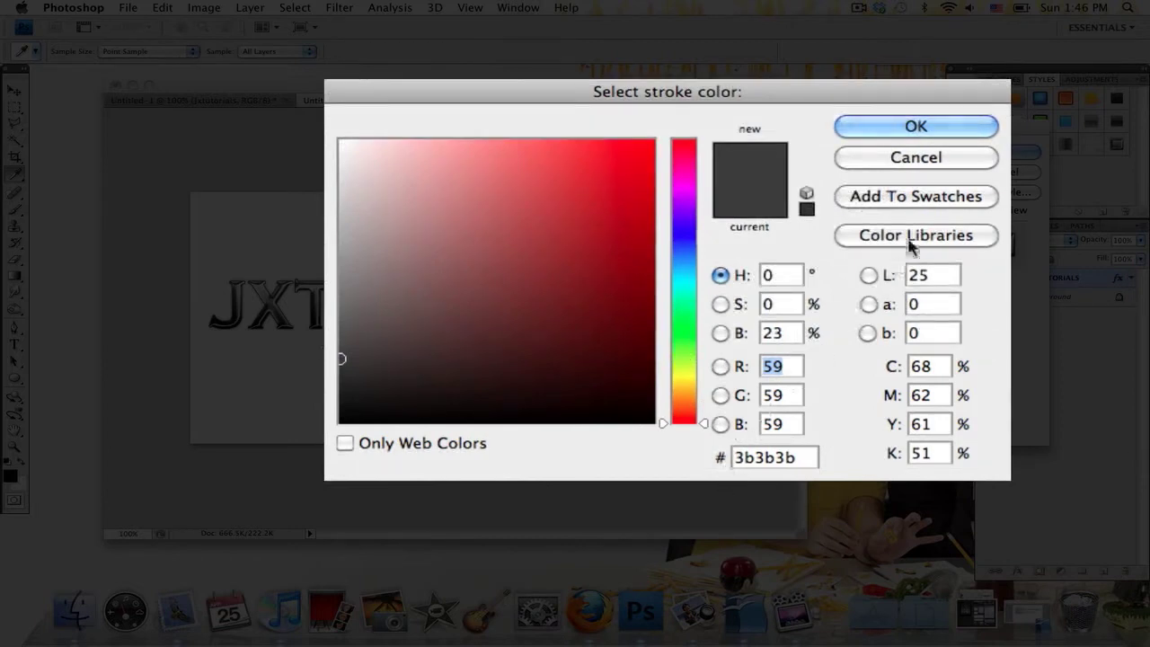
left_click(917, 126)
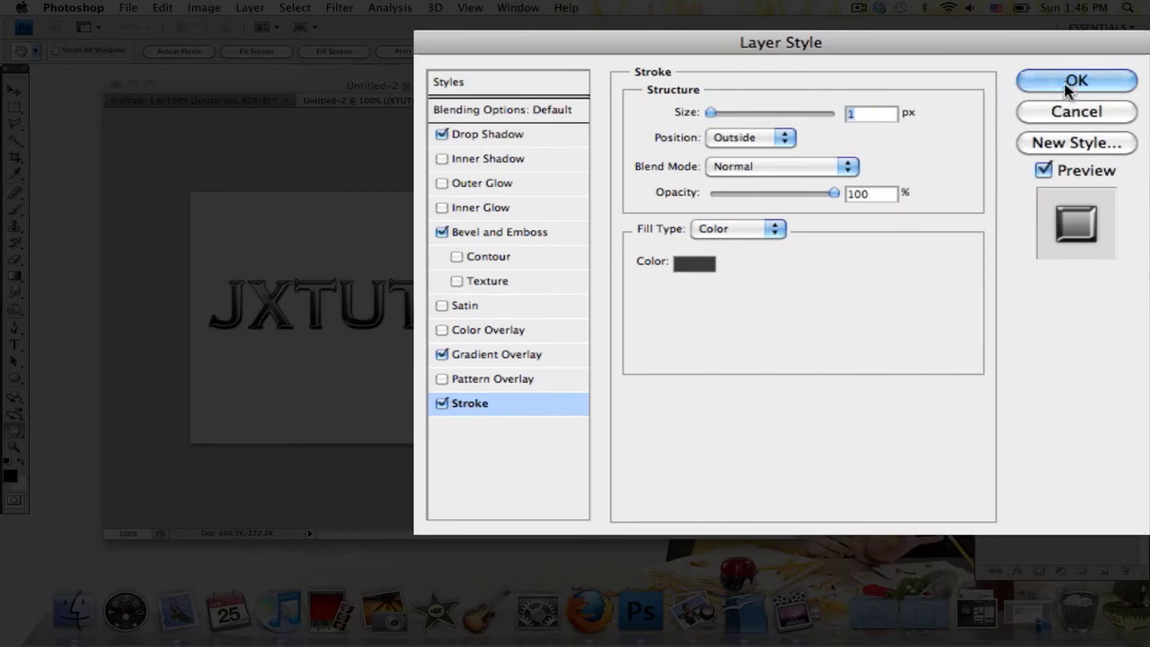
left_click(1075, 79)
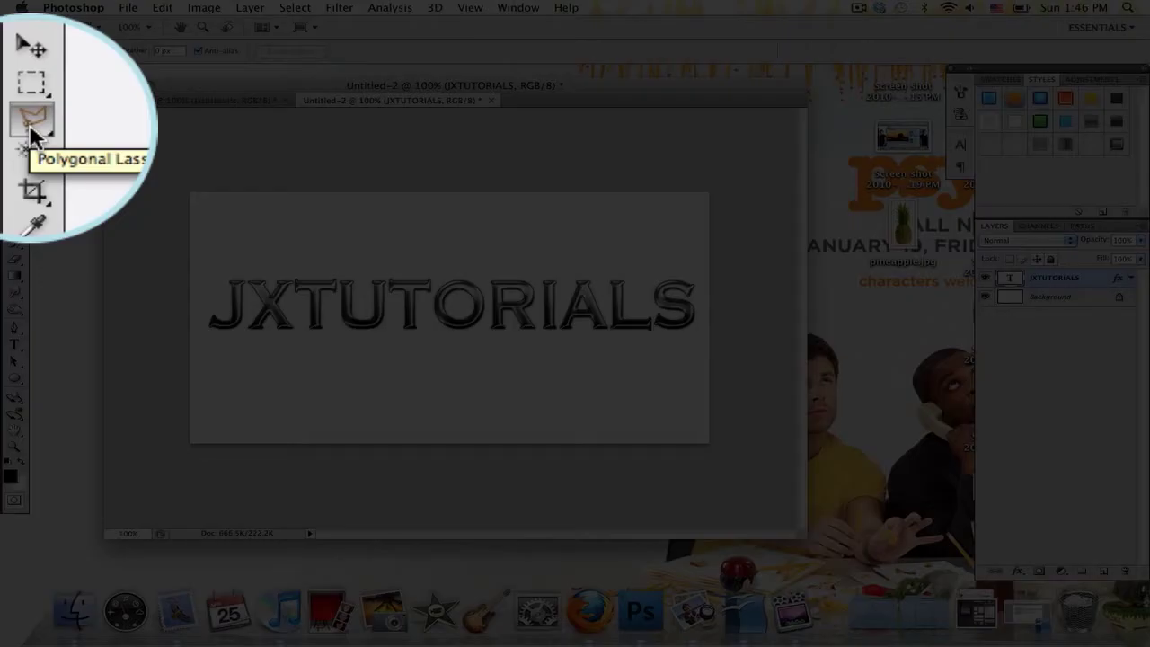
Step: Choose the Polygonal Lasso and begin a jagged selection over the letter tops
left_click(32, 122)
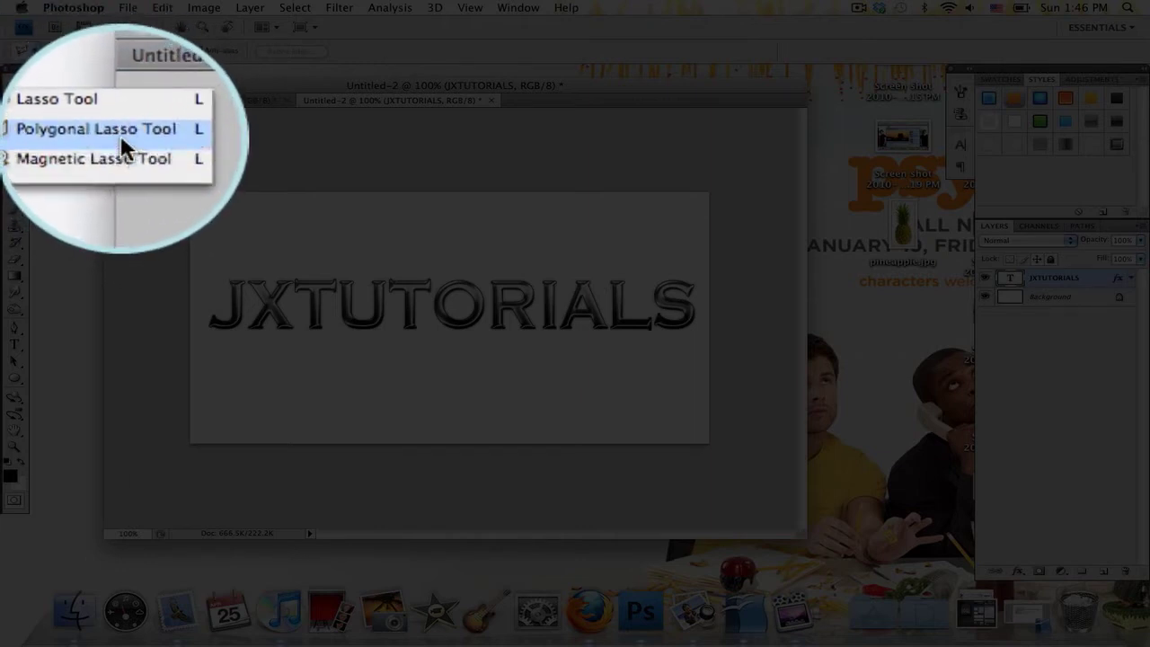
left_click(95, 129)
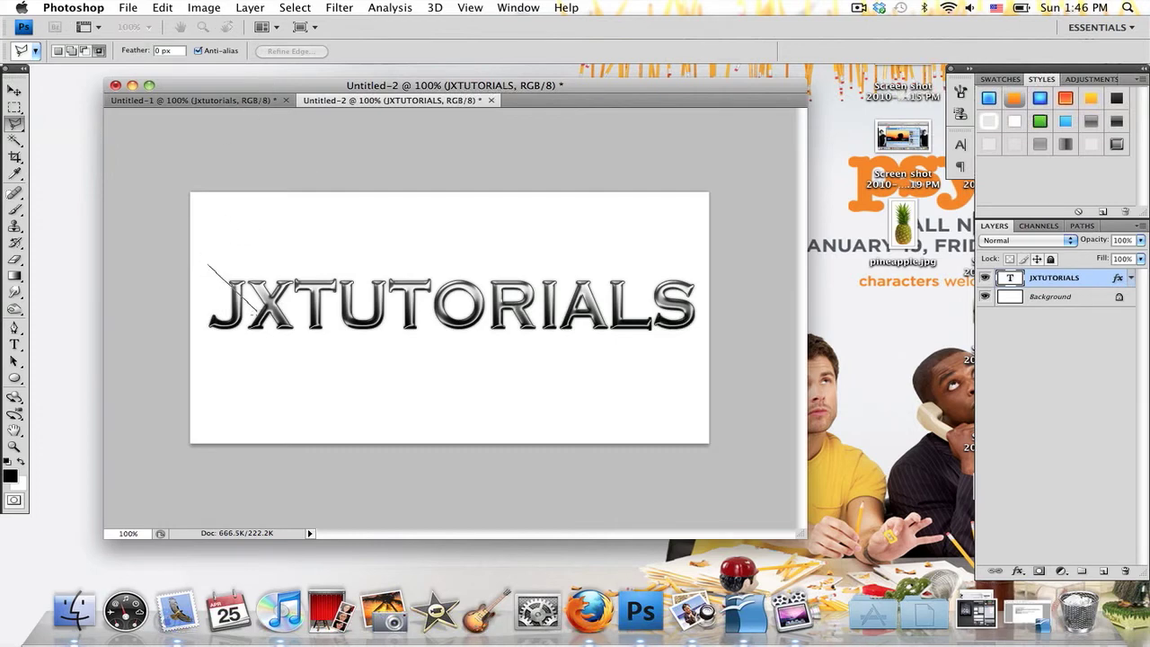
left_click_drag(208, 266, 266, 356)
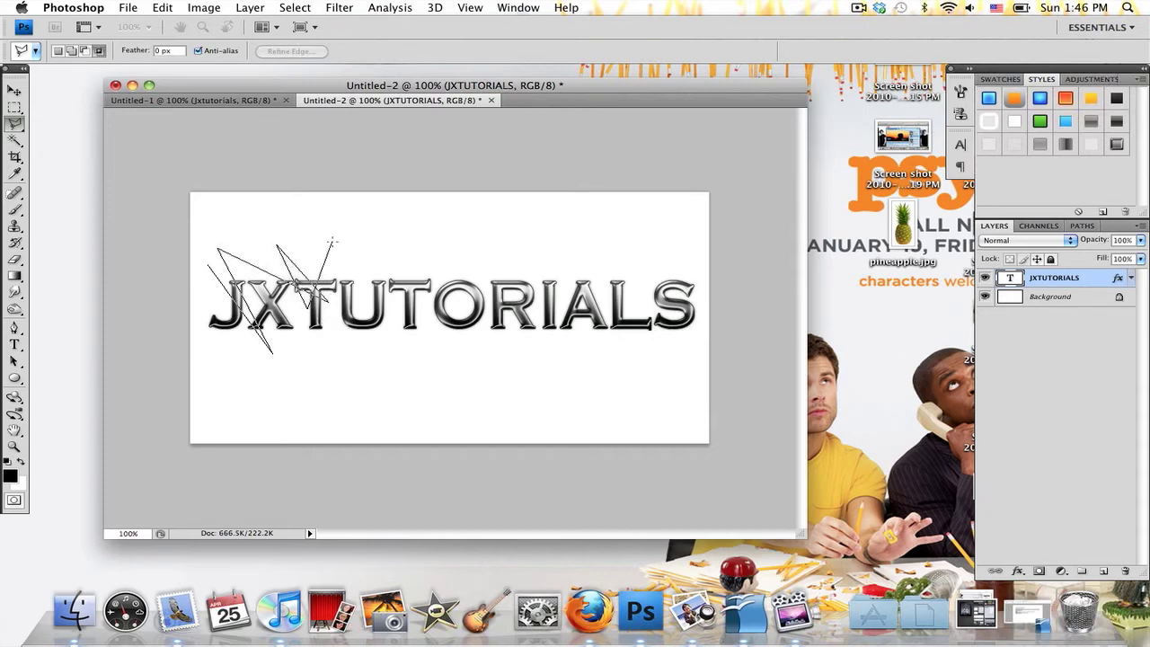
Step: Finish the jagged selection, rasterize the JXTUTORIALS layer and ready the shards for moving
left_click(466, 242)
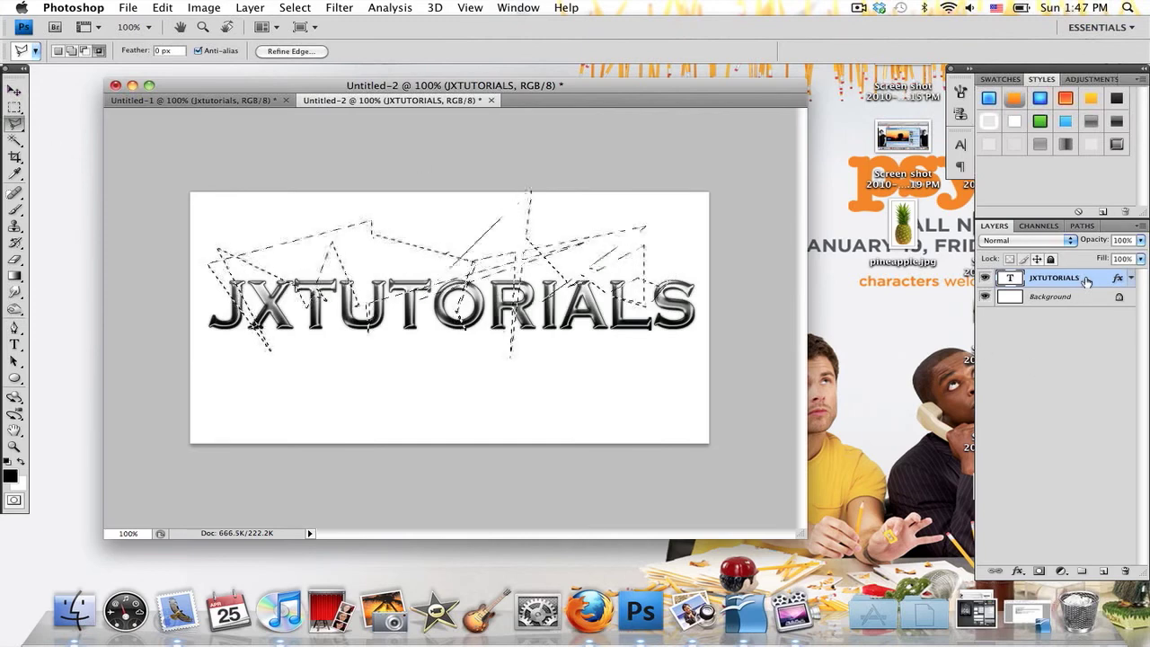
right_click(1053, 277)
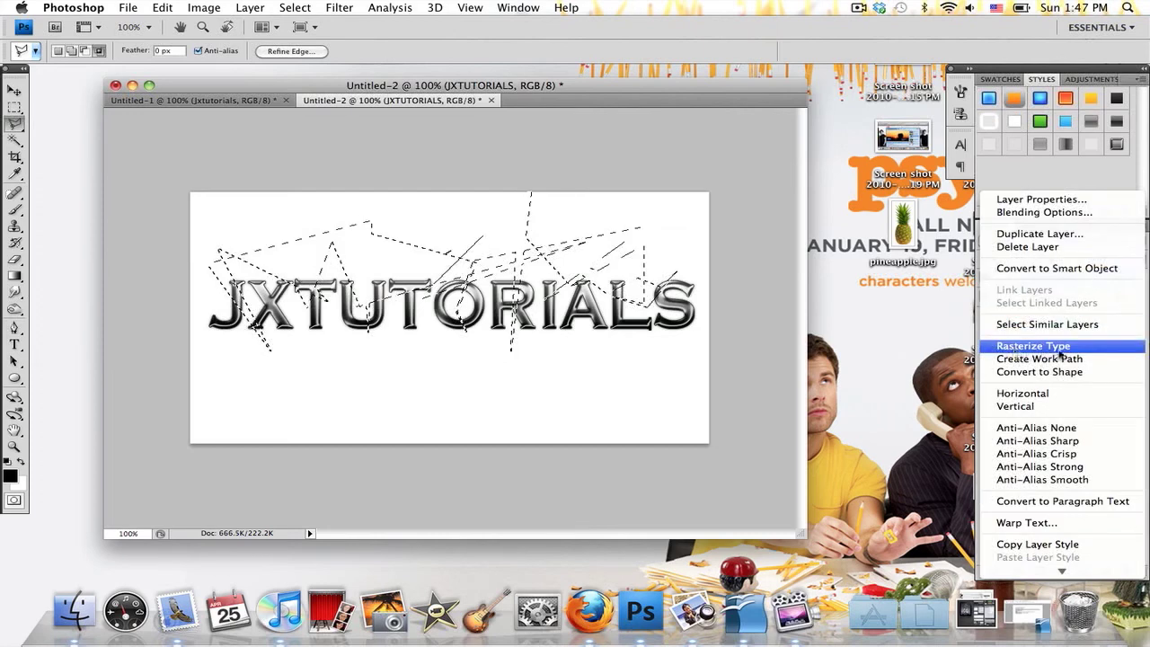
left_click(1033, 345)
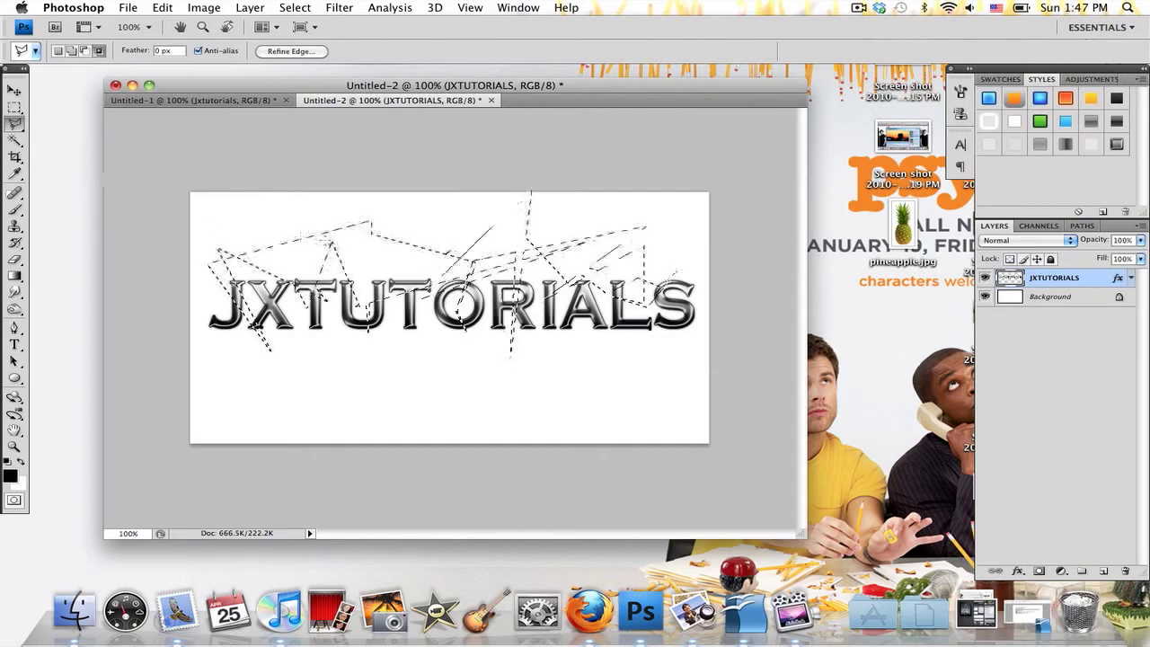
left_click(14, 94)
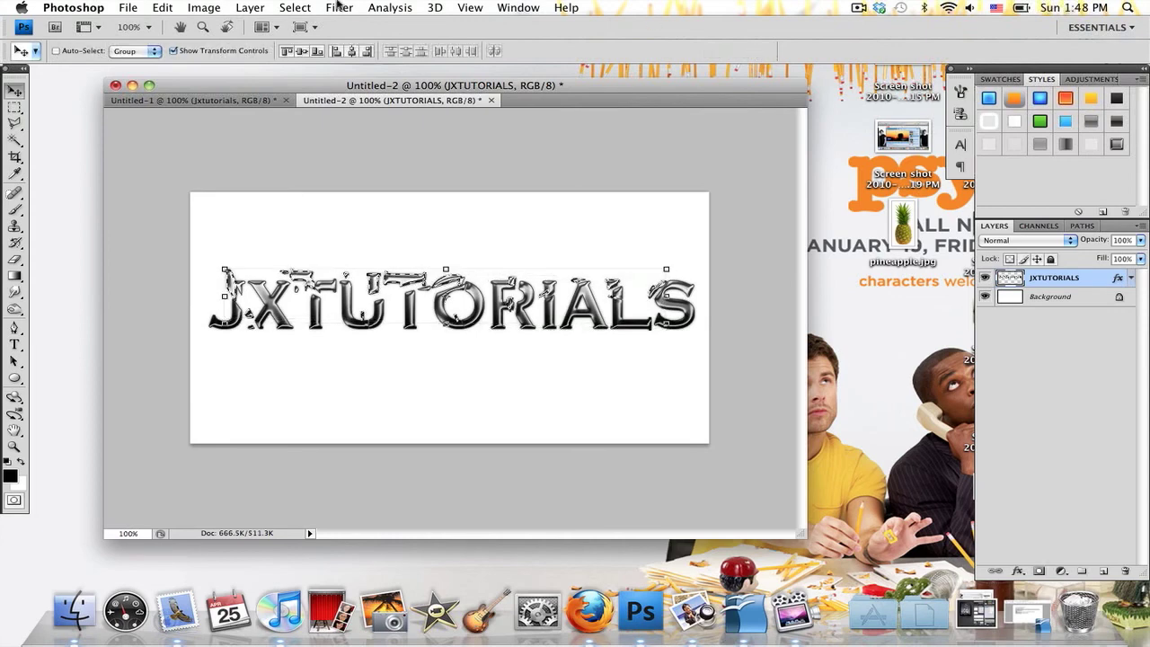
Step: Deselect the shattered text outline and make the Background layer active
left_click(295, 7)
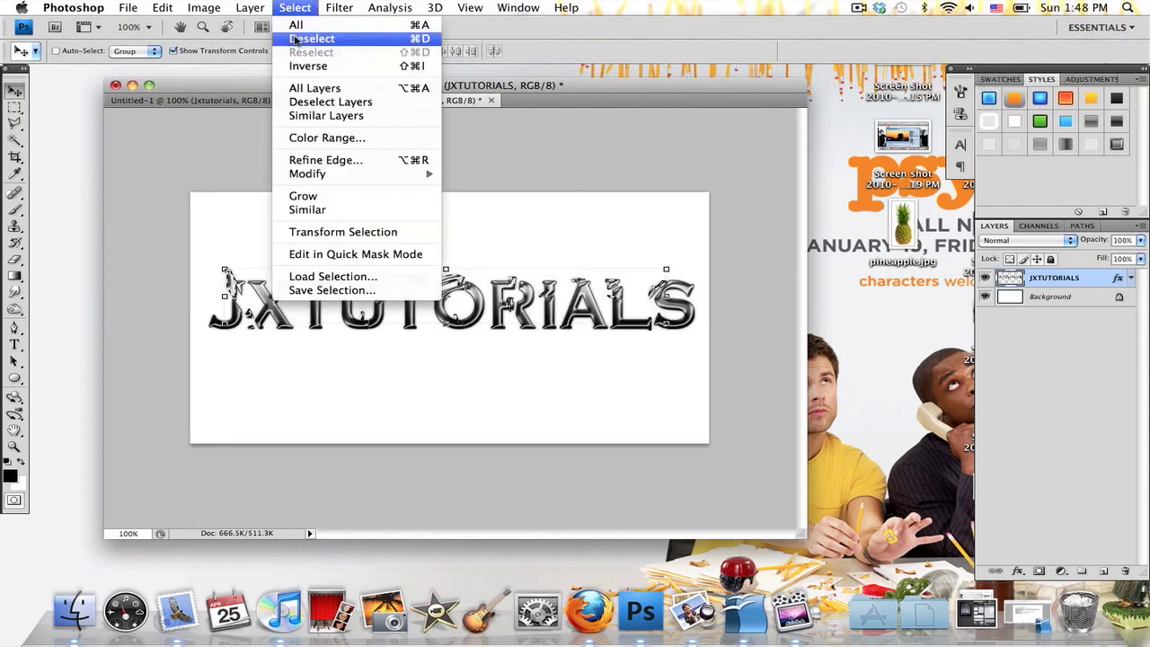
left_click(313, 38)
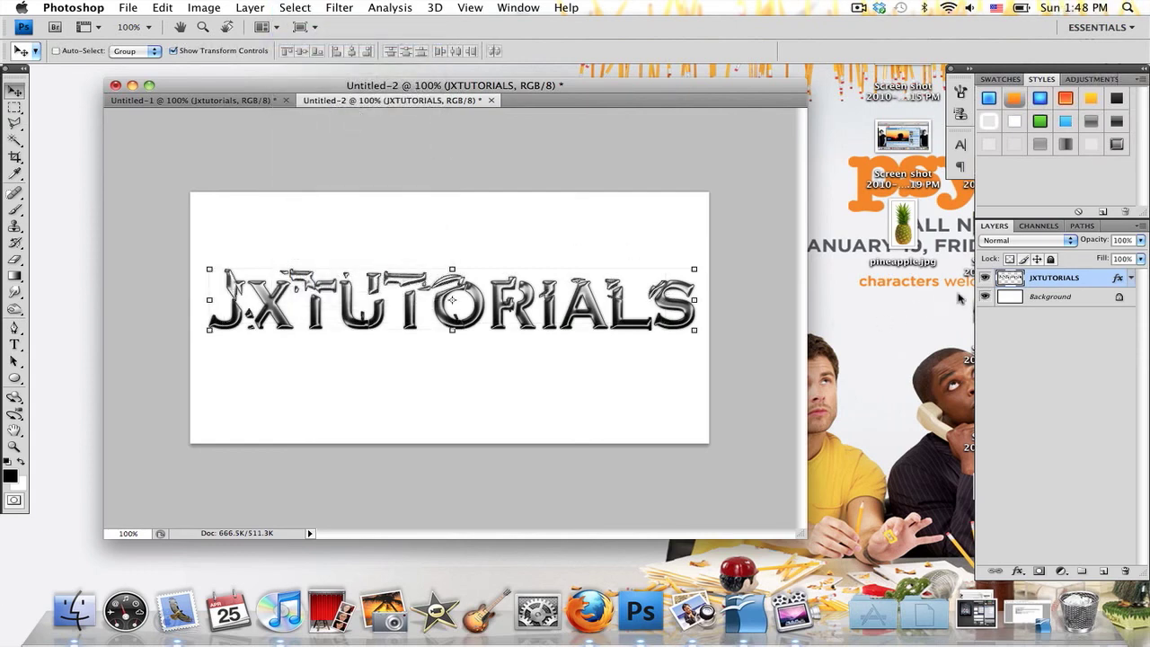
left_click(1050, 296)
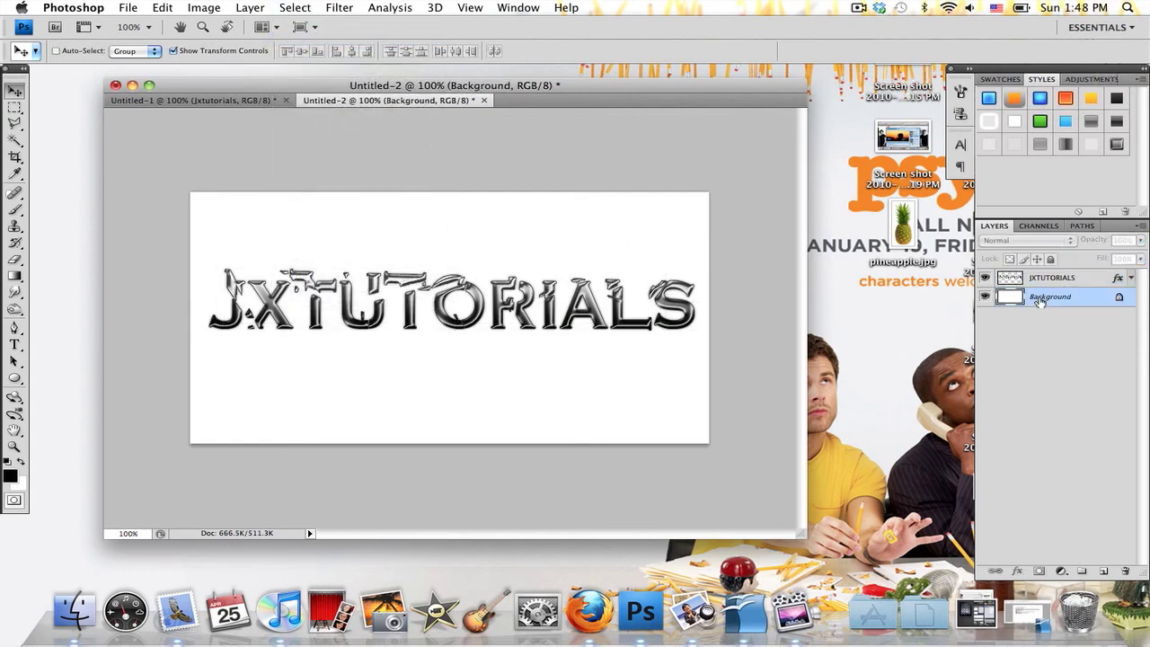
left_click(1052, 296)
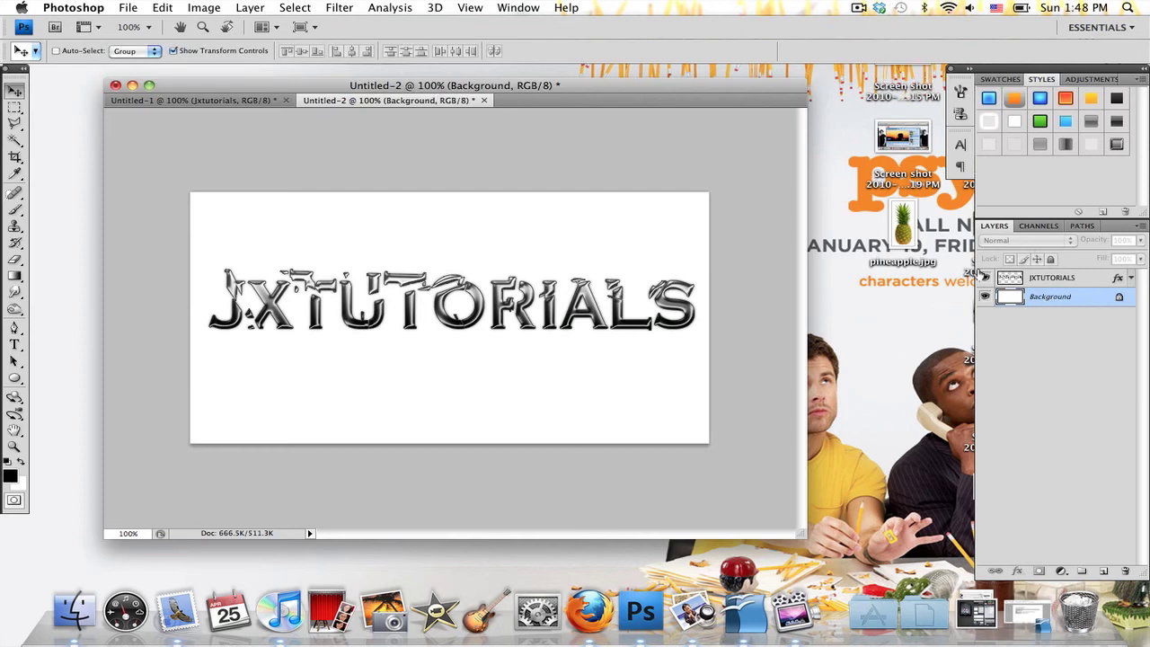
mouse_move(985, 277)
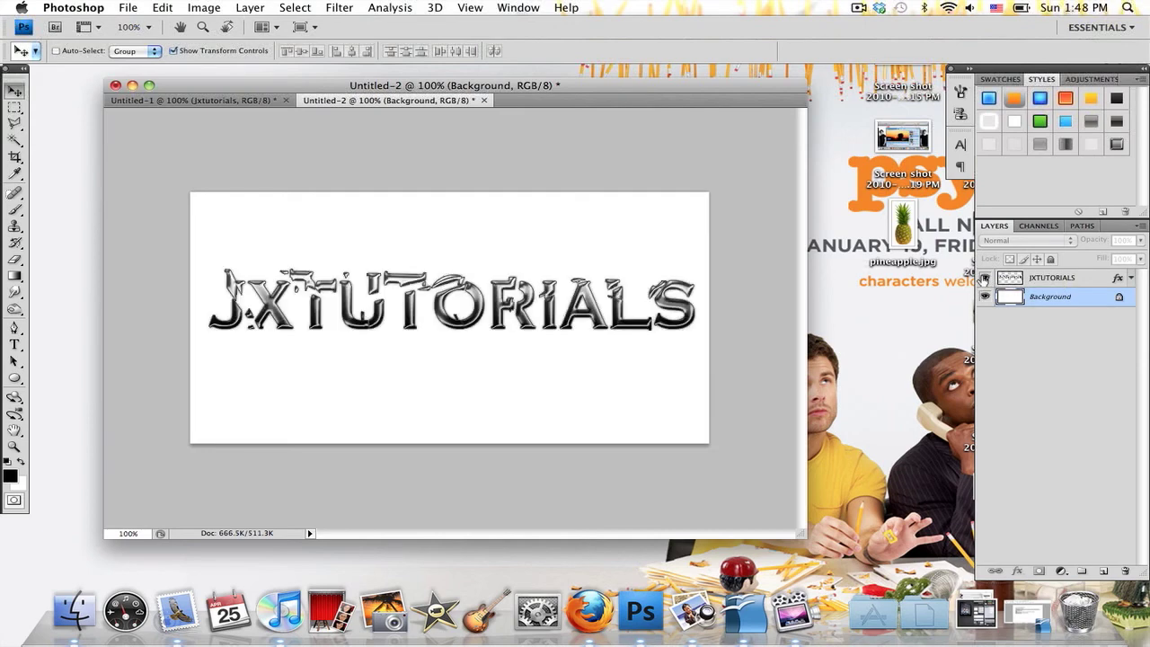
mouse_move(985, 276)
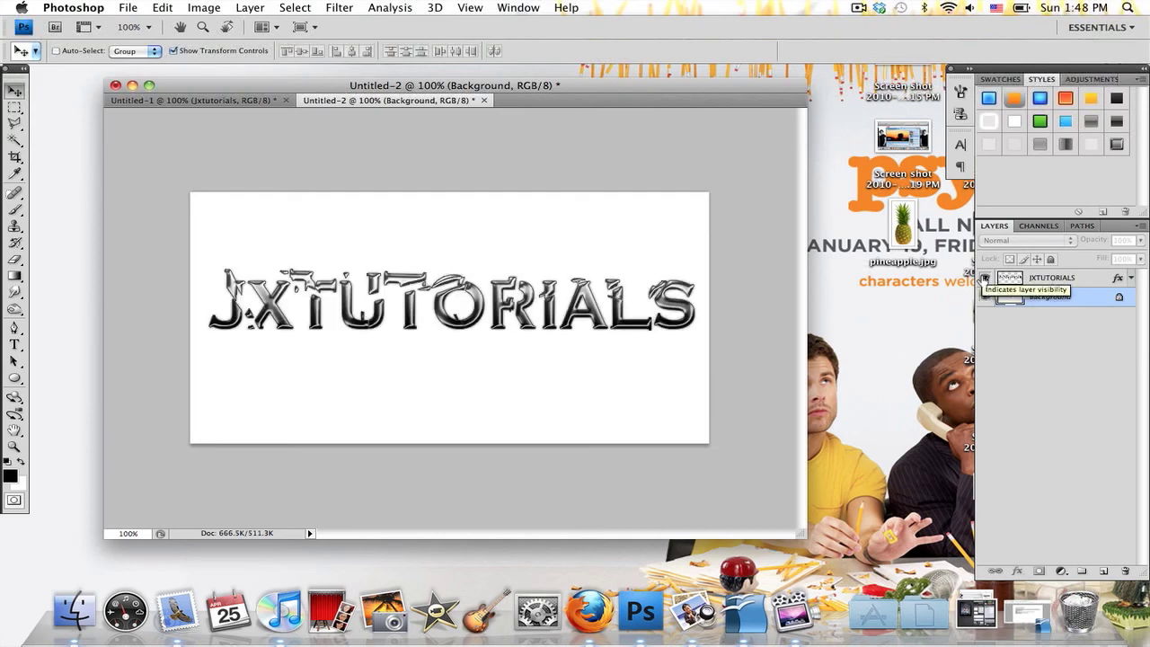